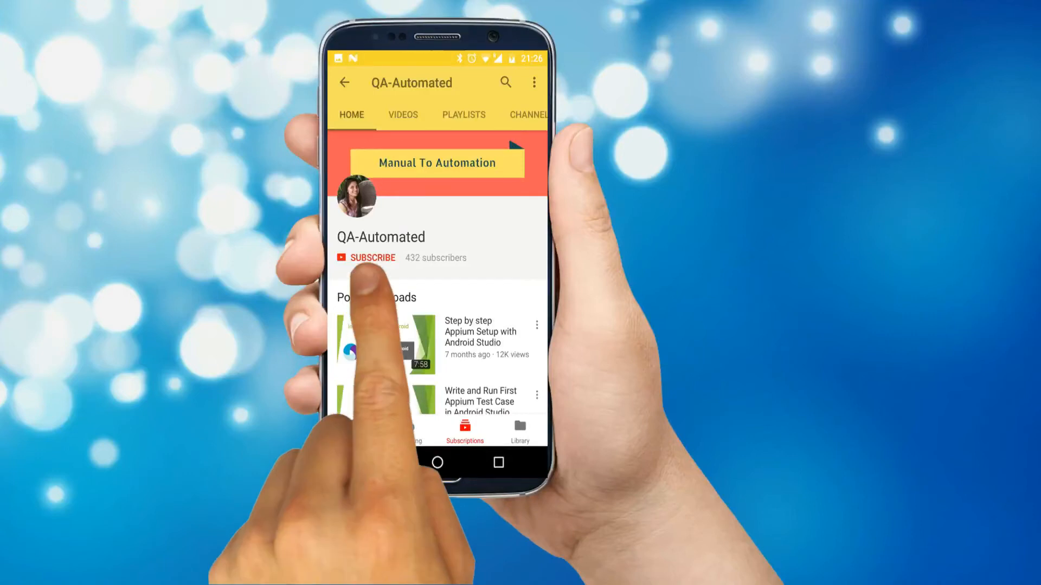
Step: Switch to the Firefox tab with the 'How to Capture ScreenShot with Selenium WebDriver' post
click(372, 258)
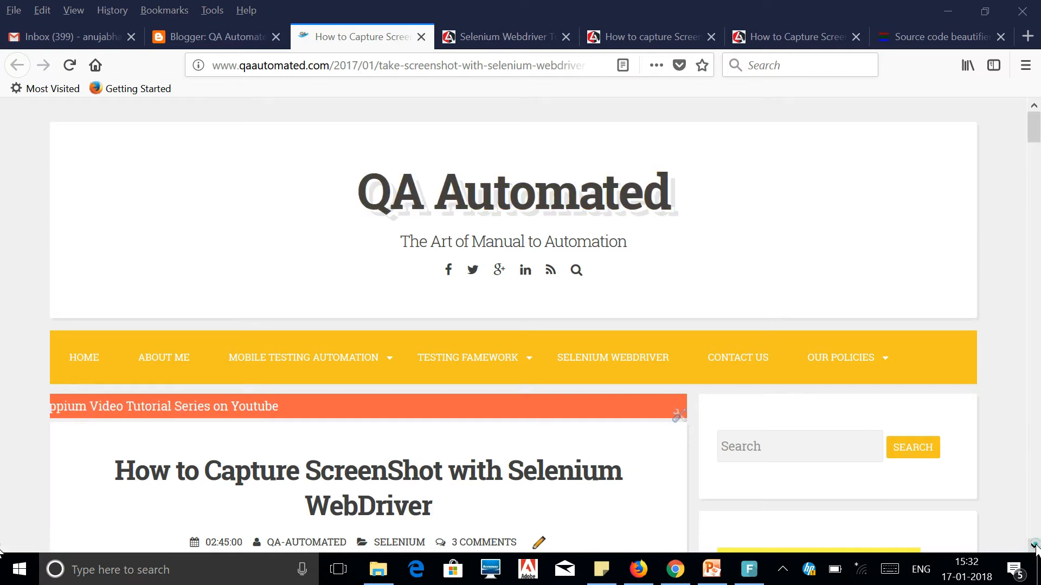
Step: Scroll past the introduction to the Java imports and ScreenshootGoogle class setup
scroll(down, 3)
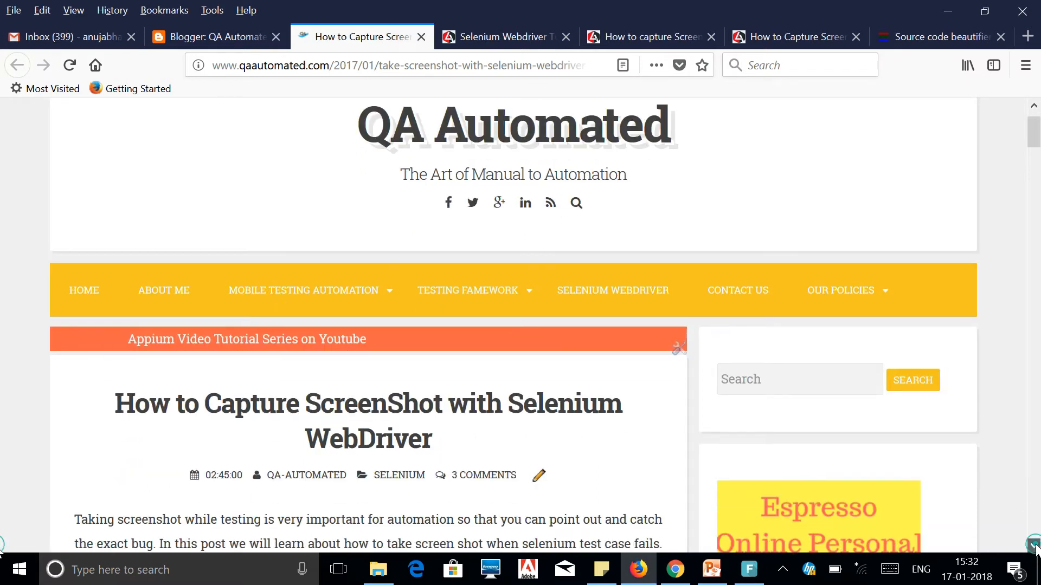
scroll(down, 3)
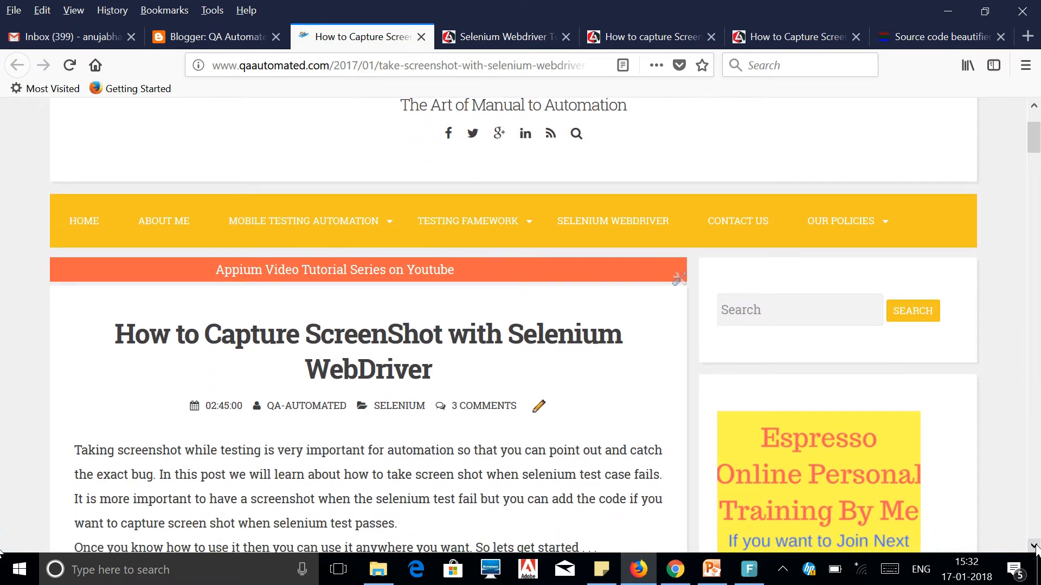
scroll(down, 3)
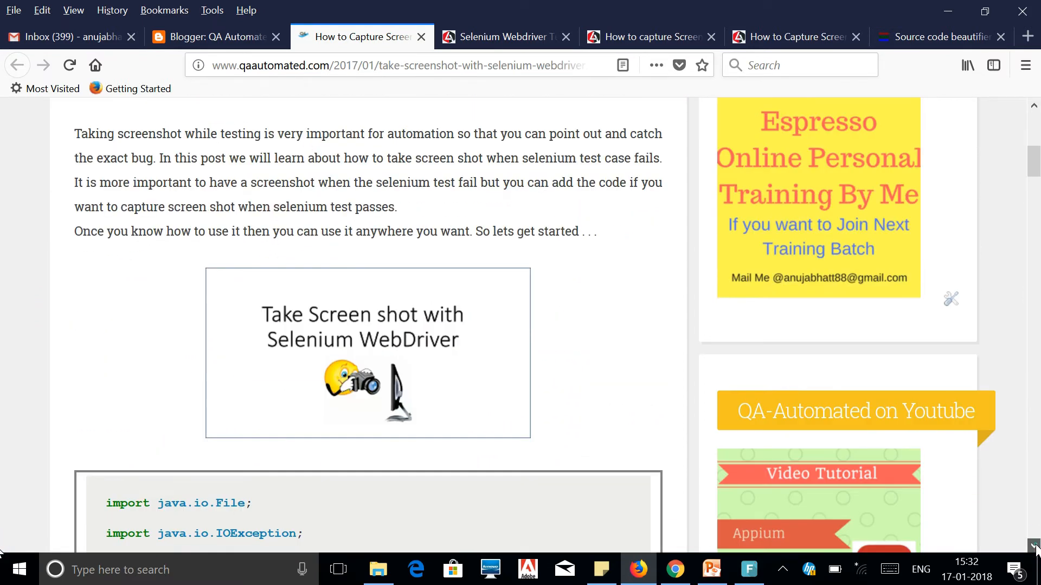
scroll(down, 3)
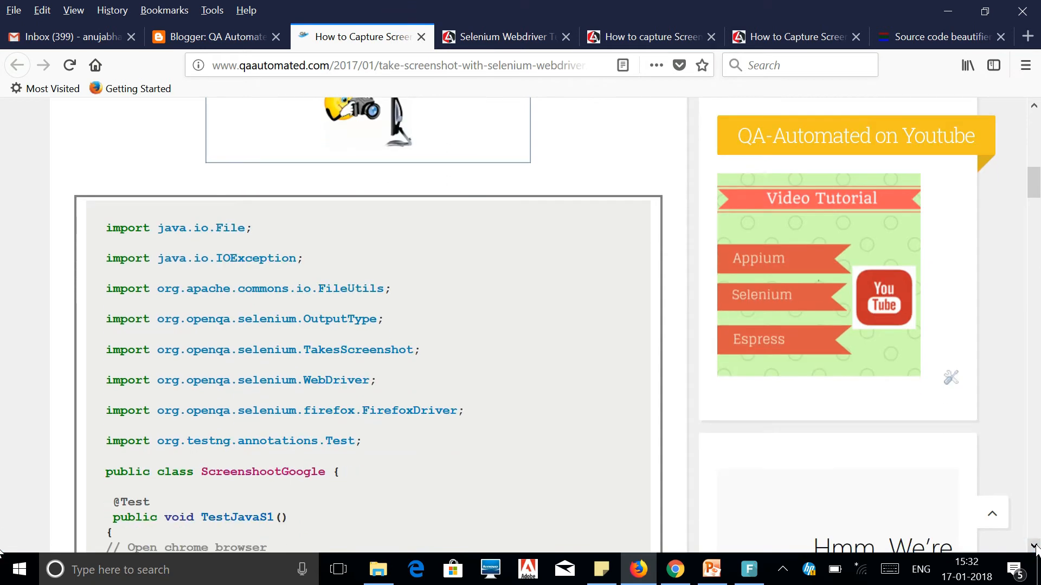
scroll(down, 3)
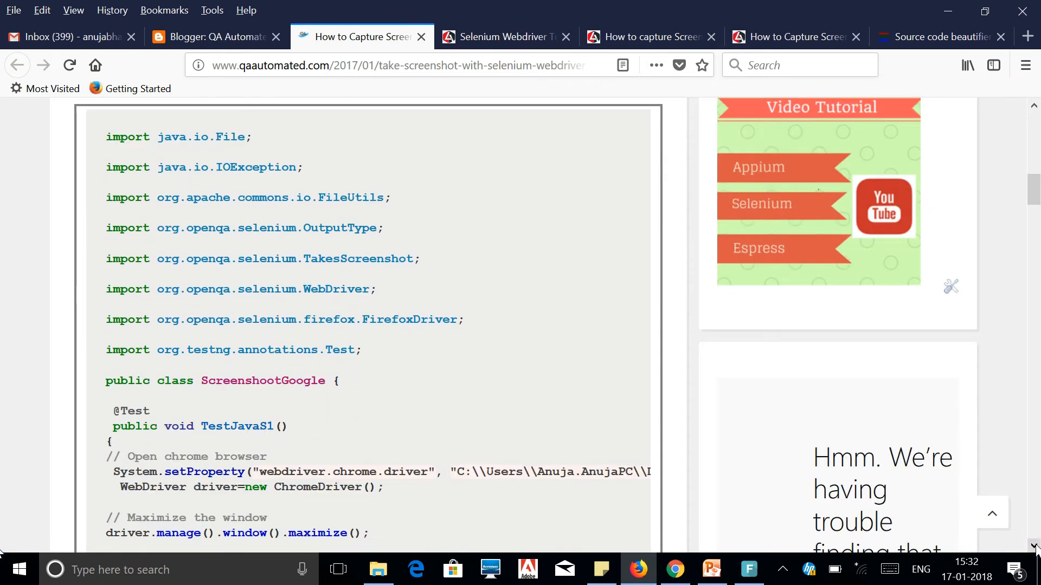
Step: Scroll to the code that maximizes the window, opens the URL and calls getScreenshotAs
scroll(down, 3)
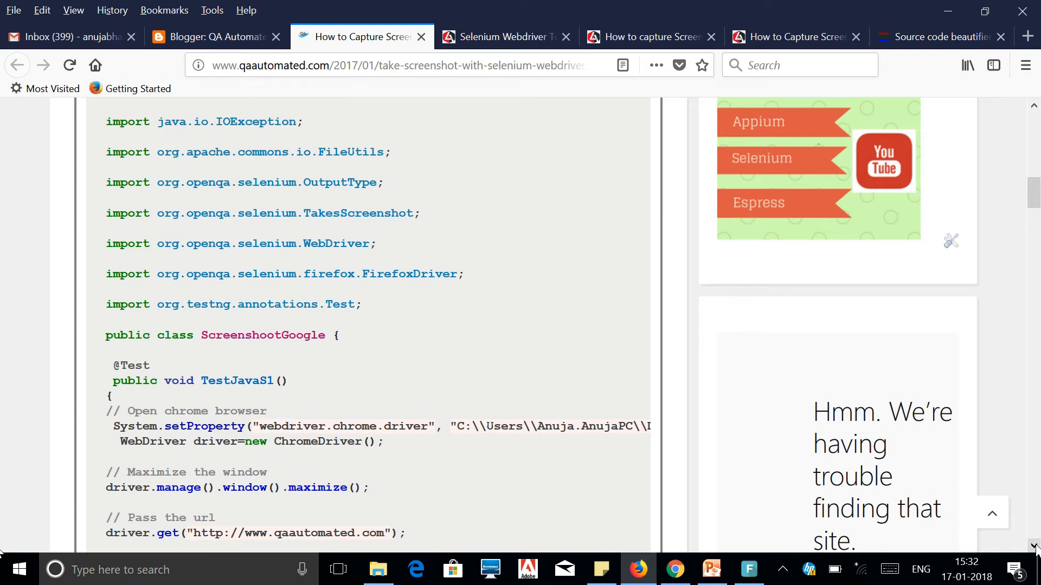
scroll(down, 3)
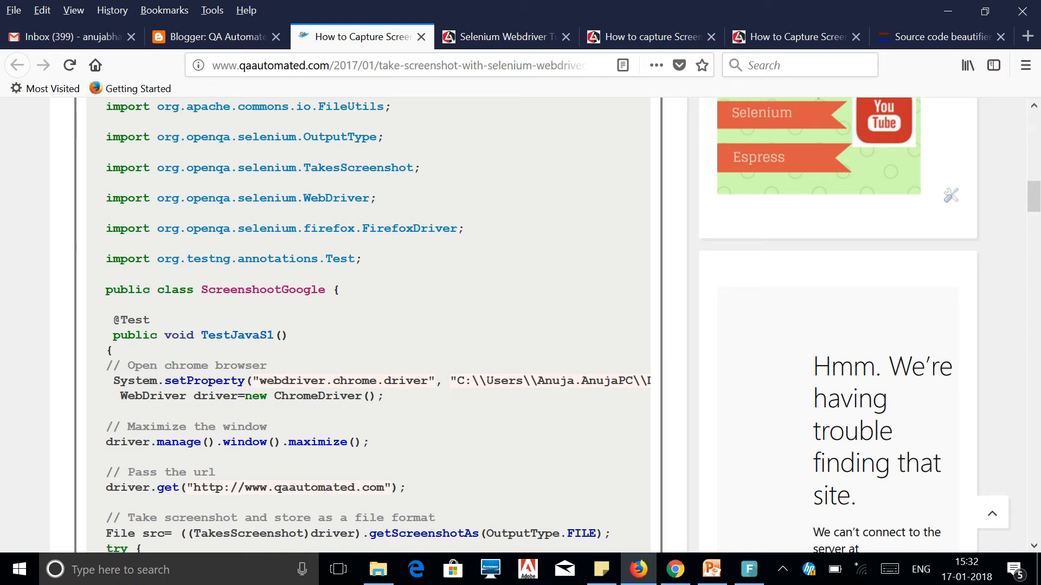
mouse_move(6, 524)
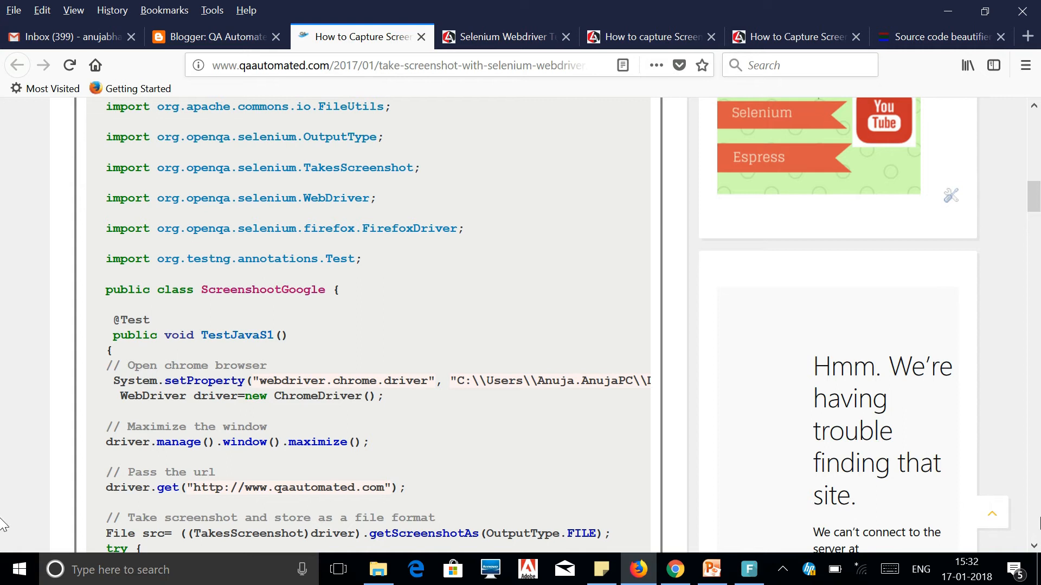
Step: Scroll to the try block with FileUtils.copyFile saving to C:/selenium/error.png
scroll(down, 3)
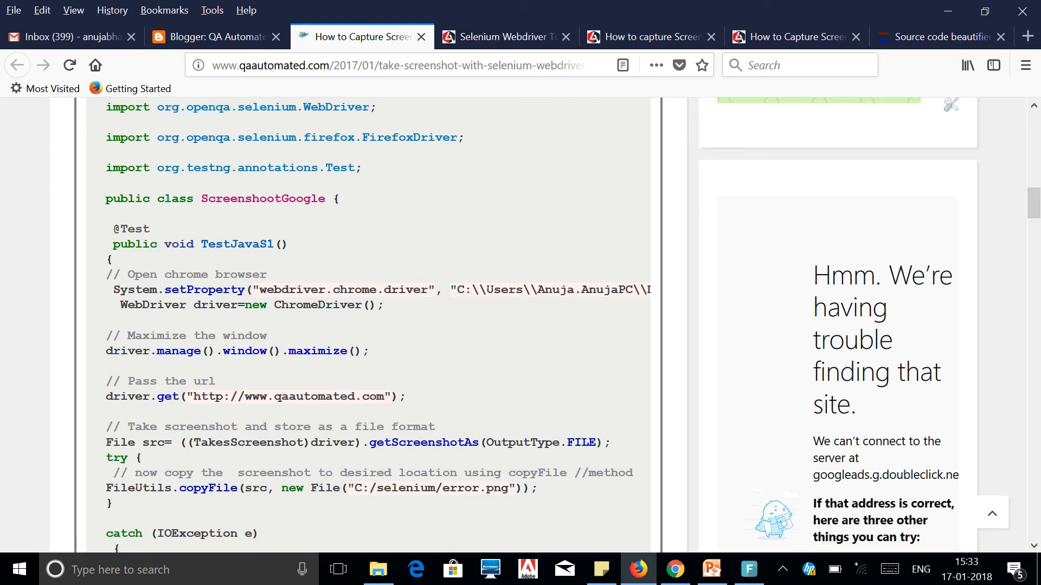
mouse_move(385, 502)
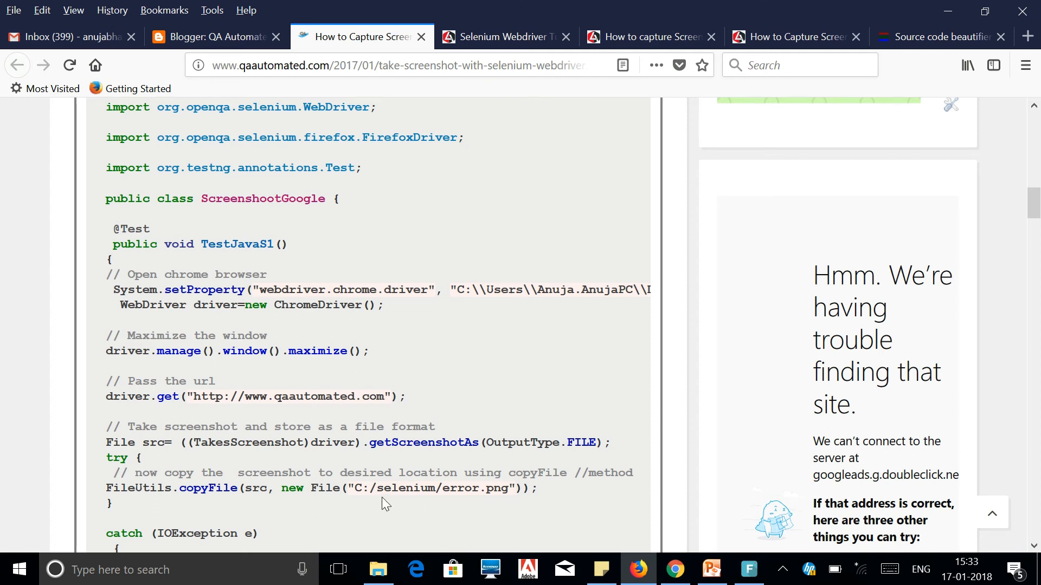
mouse_move(103, 492)
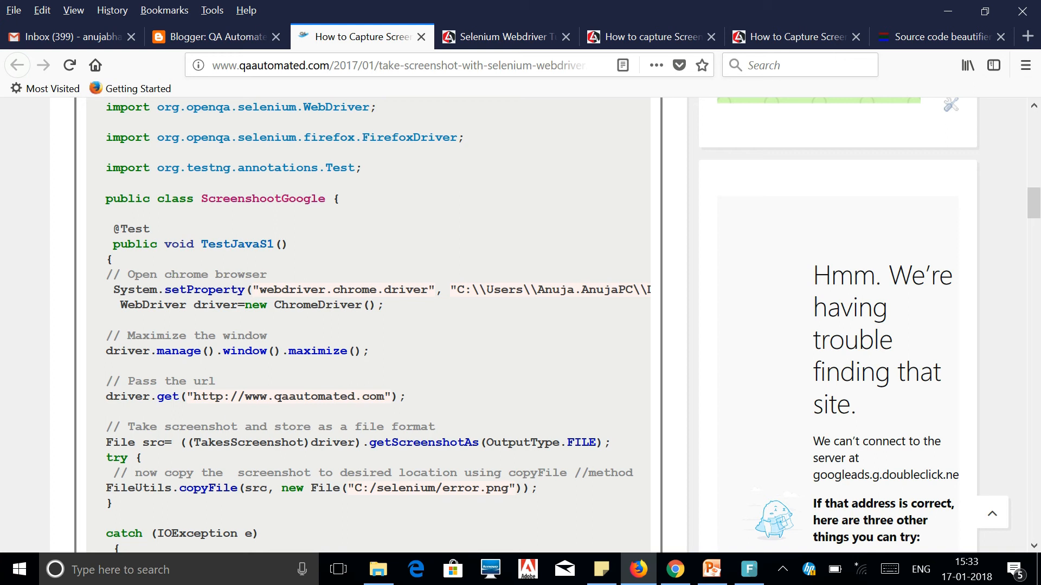
mouse_move(206, 502)
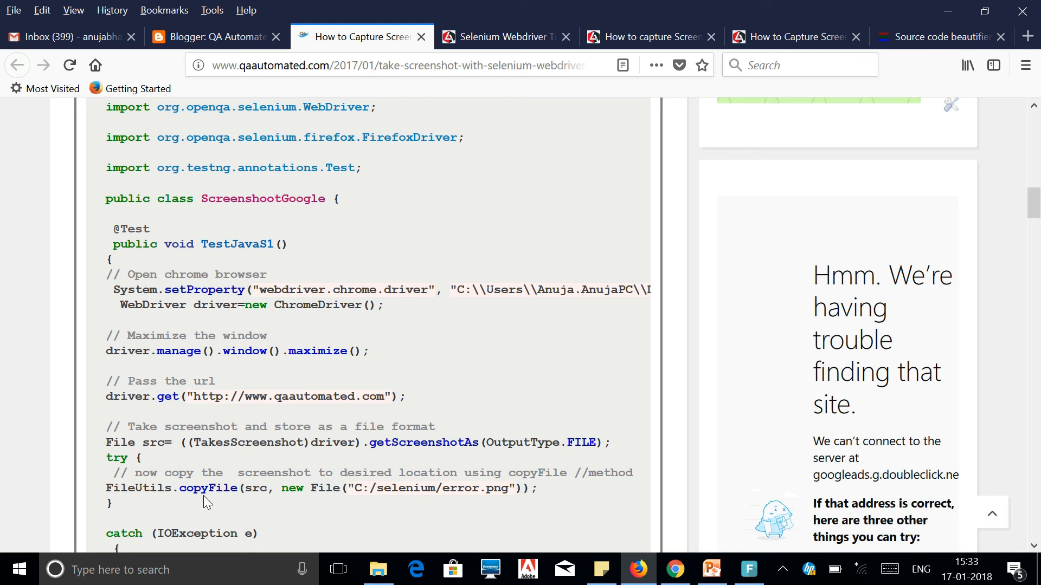